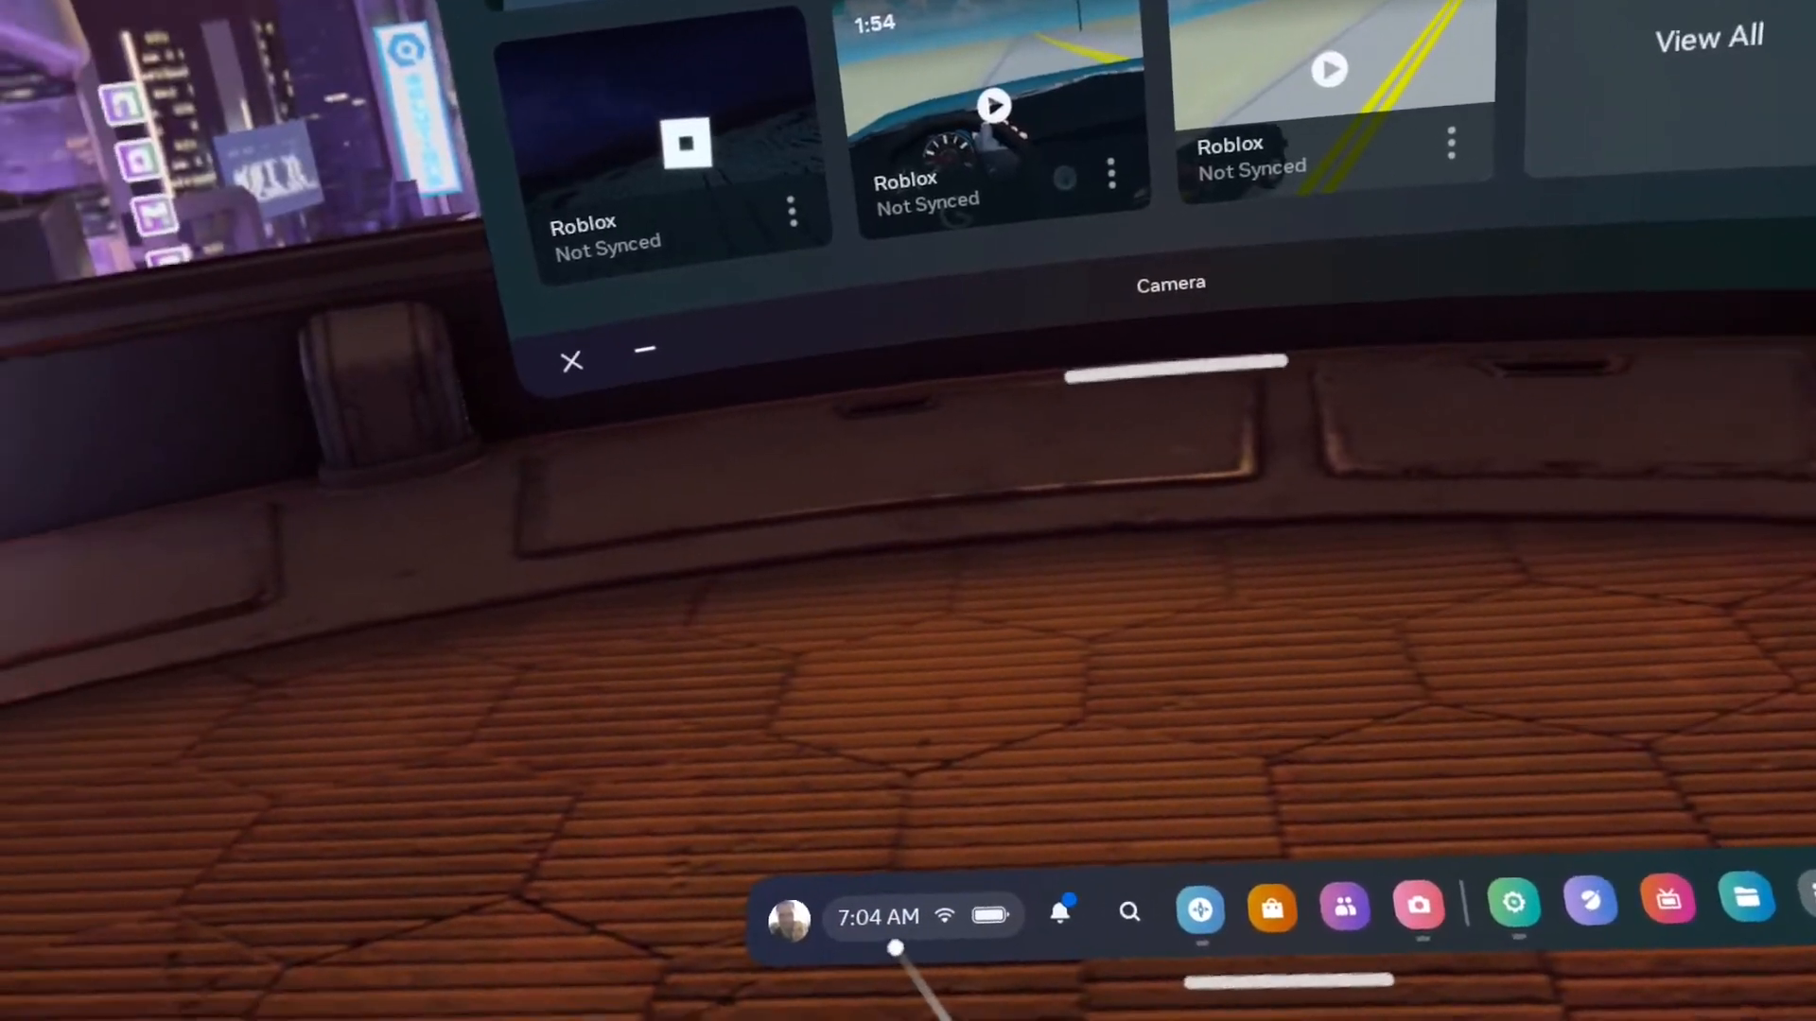
Step: Open Quick Settings from the clock and status area of the menu bar
left_click(1515, 907)
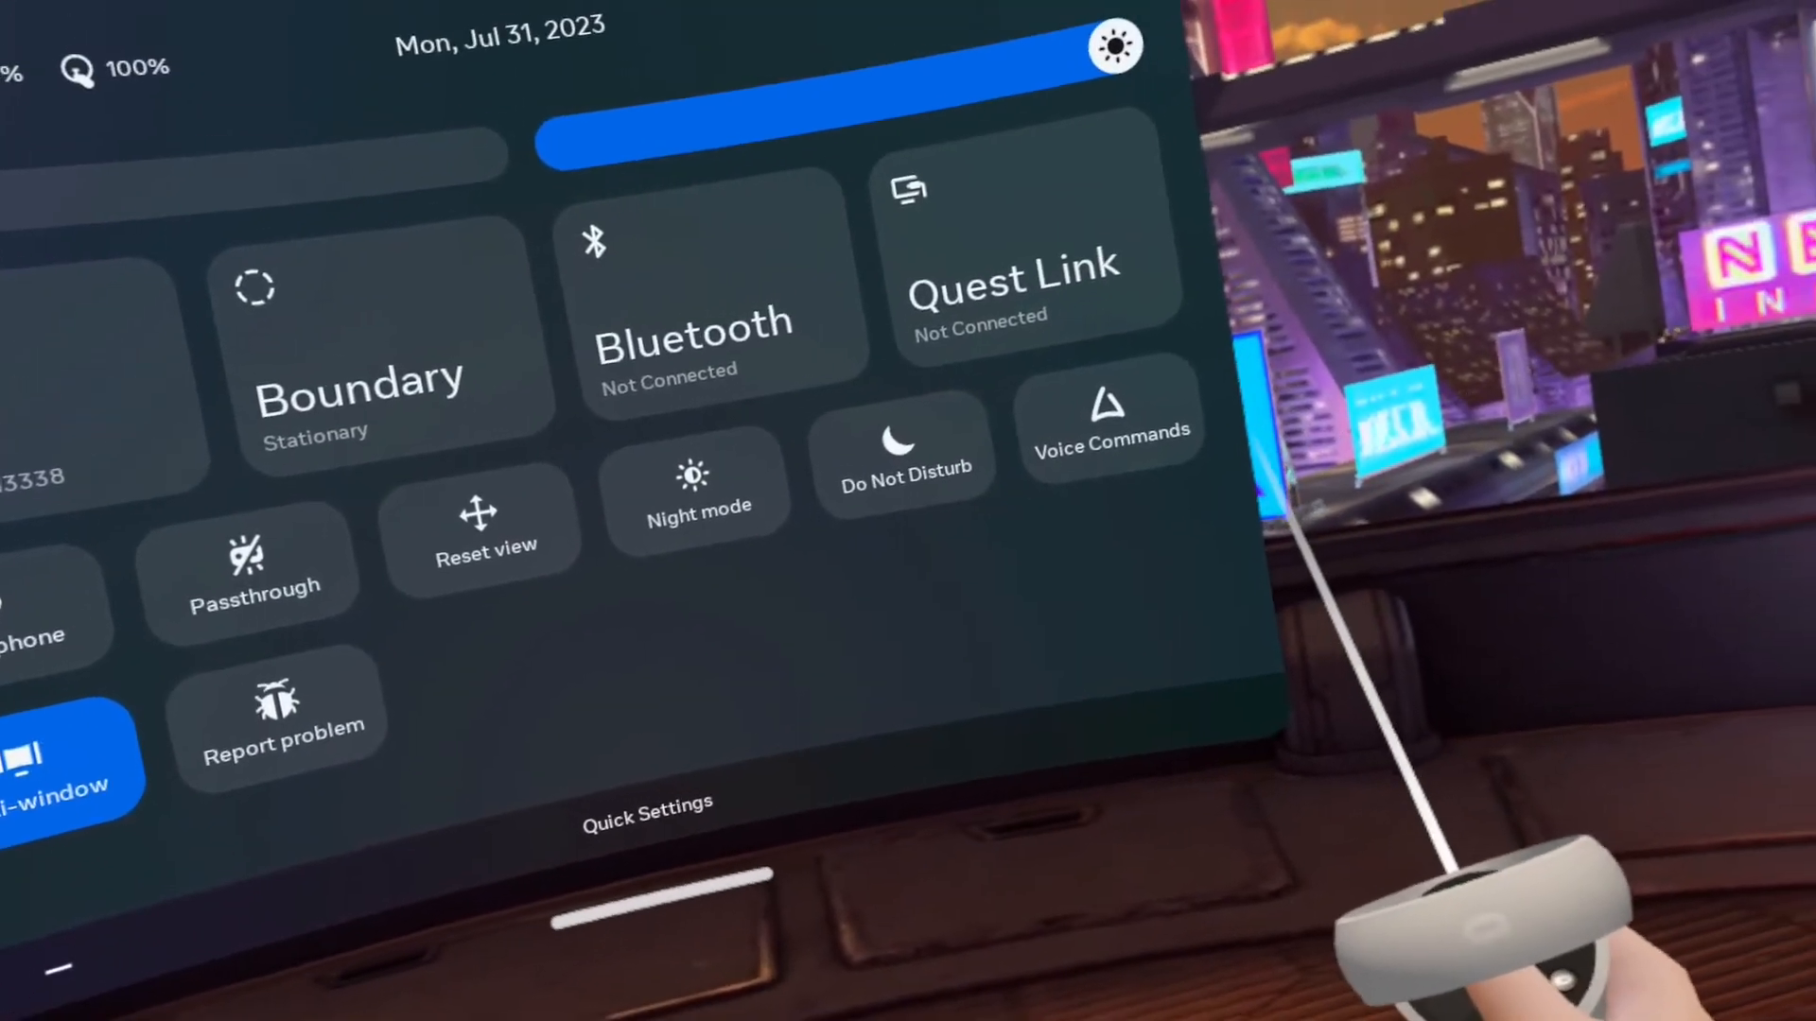
Step: Reach the Physical Space Boundary page listing Create new boundary and Clear Boundary History
left_click(360, 347)
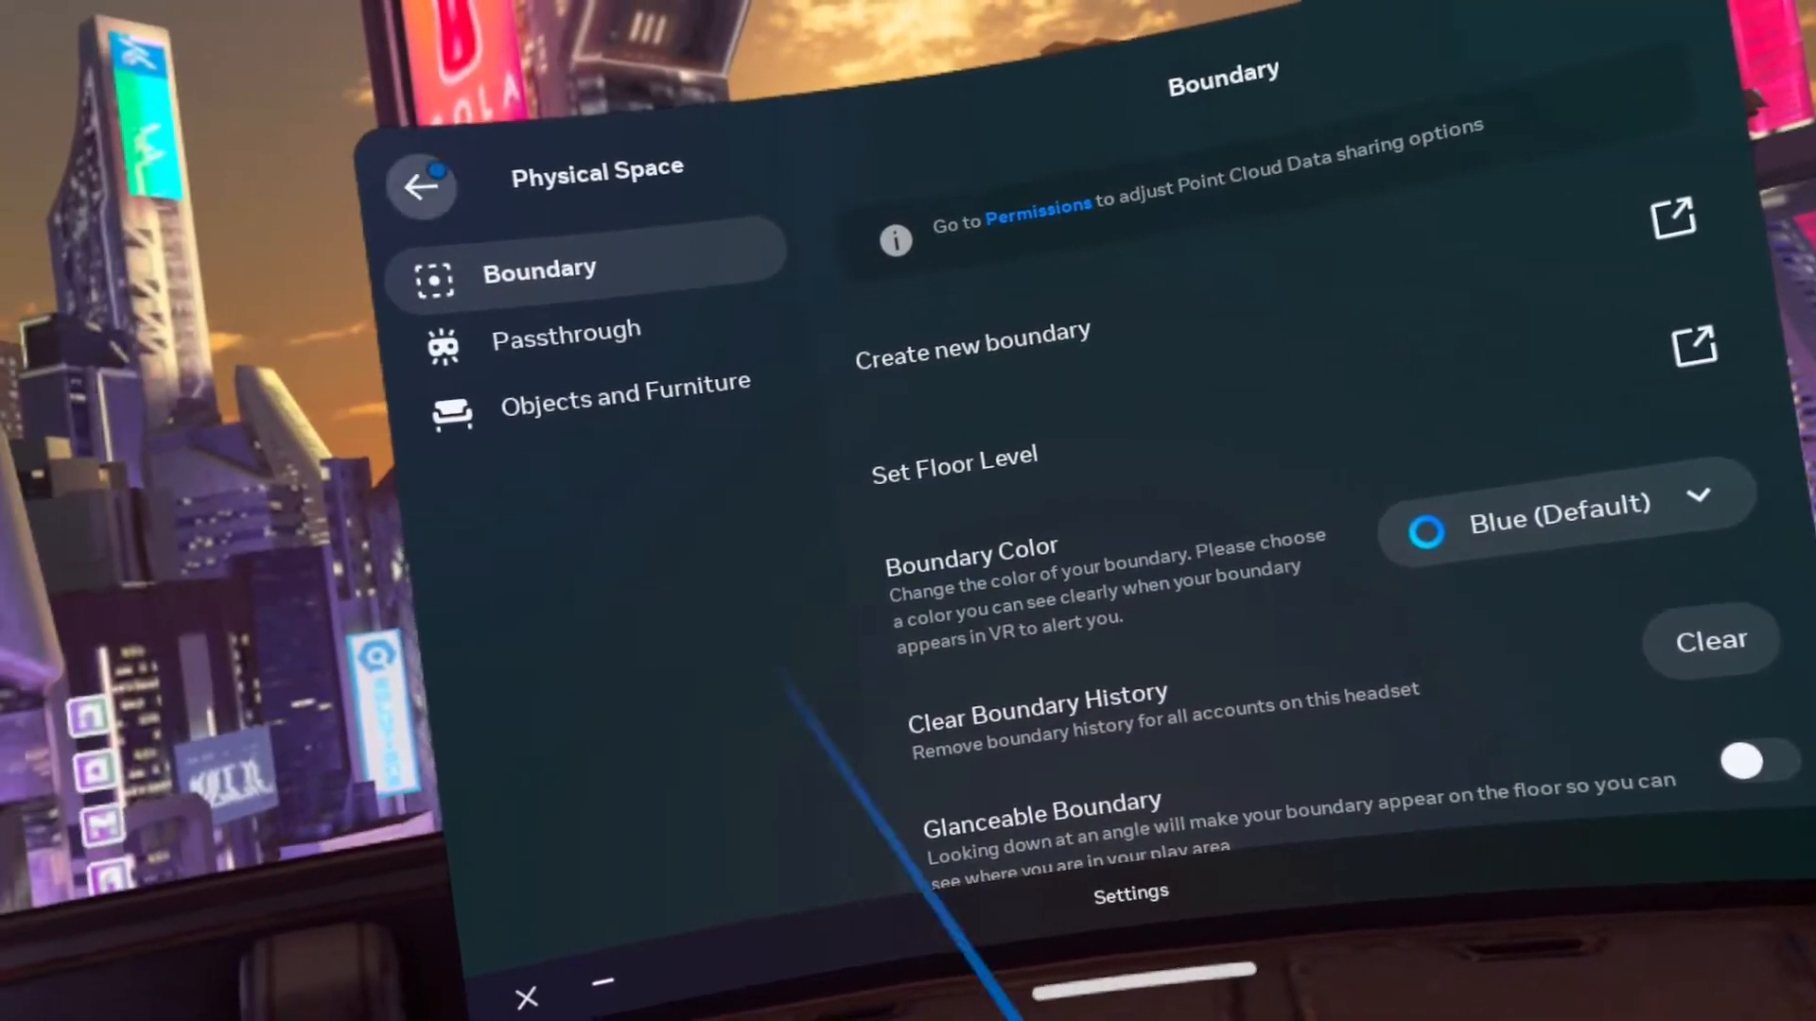
left_click(423, 186)
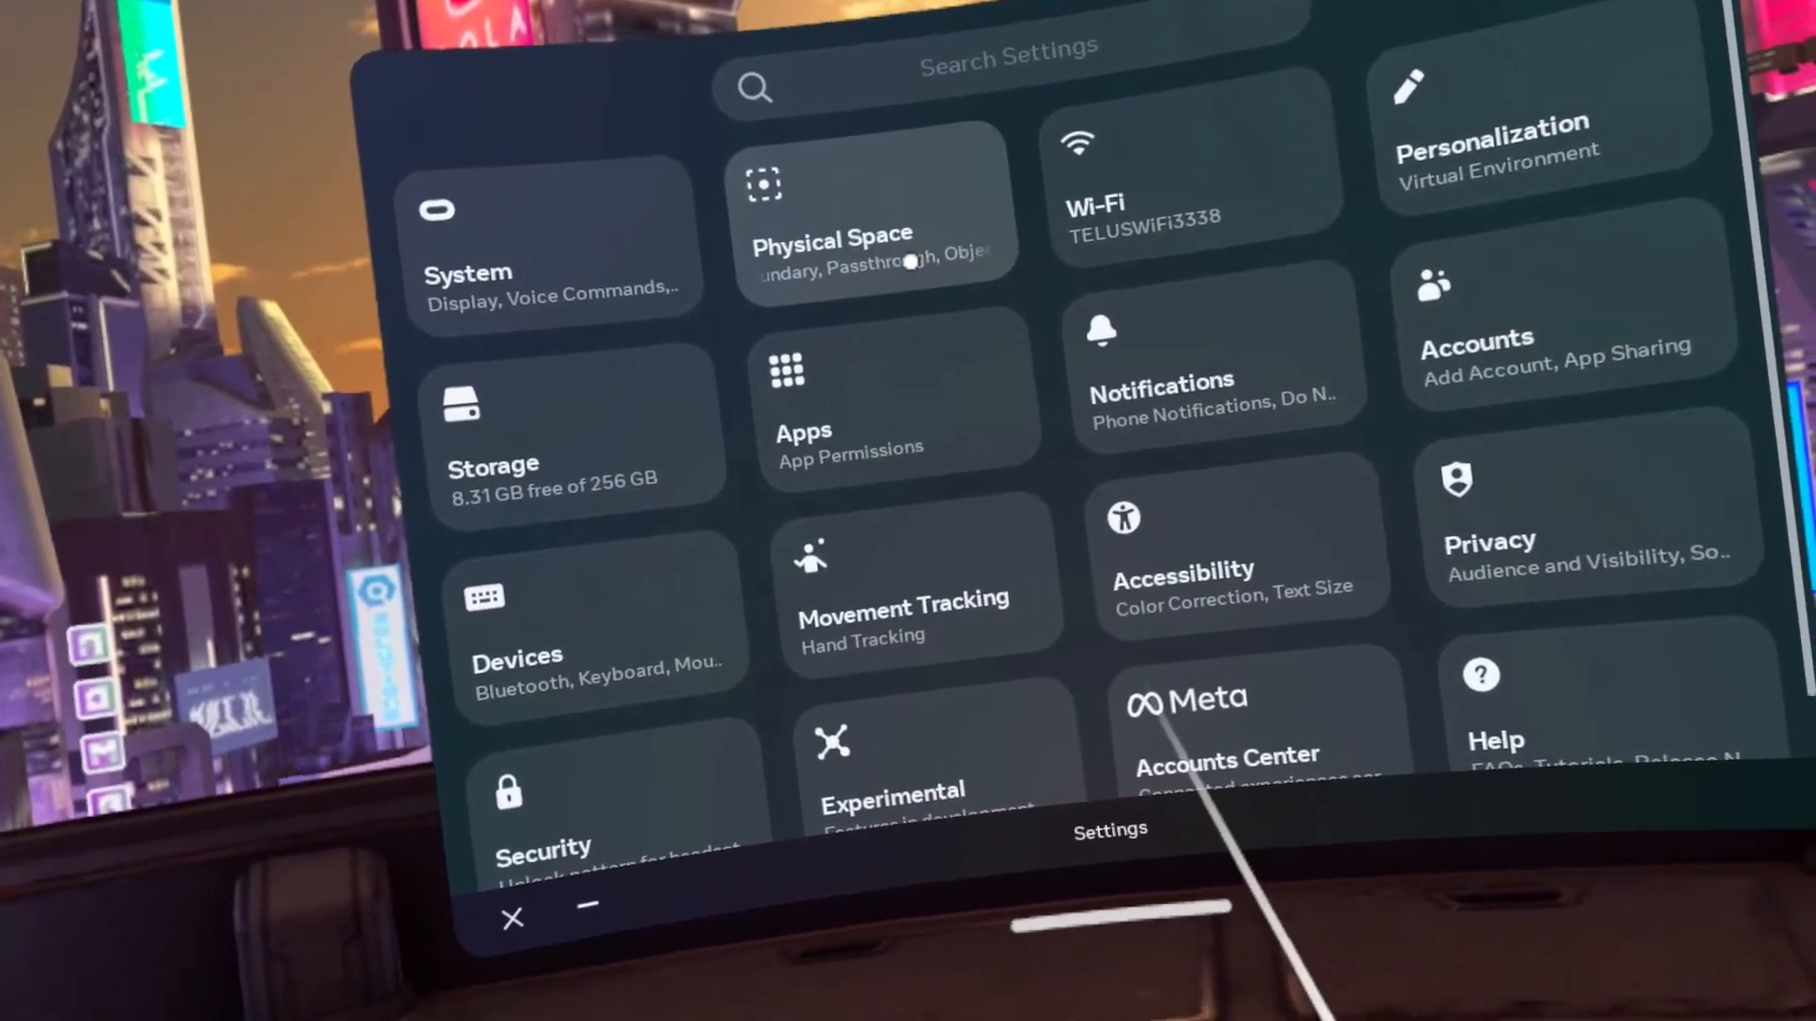
scroll("down", 3)
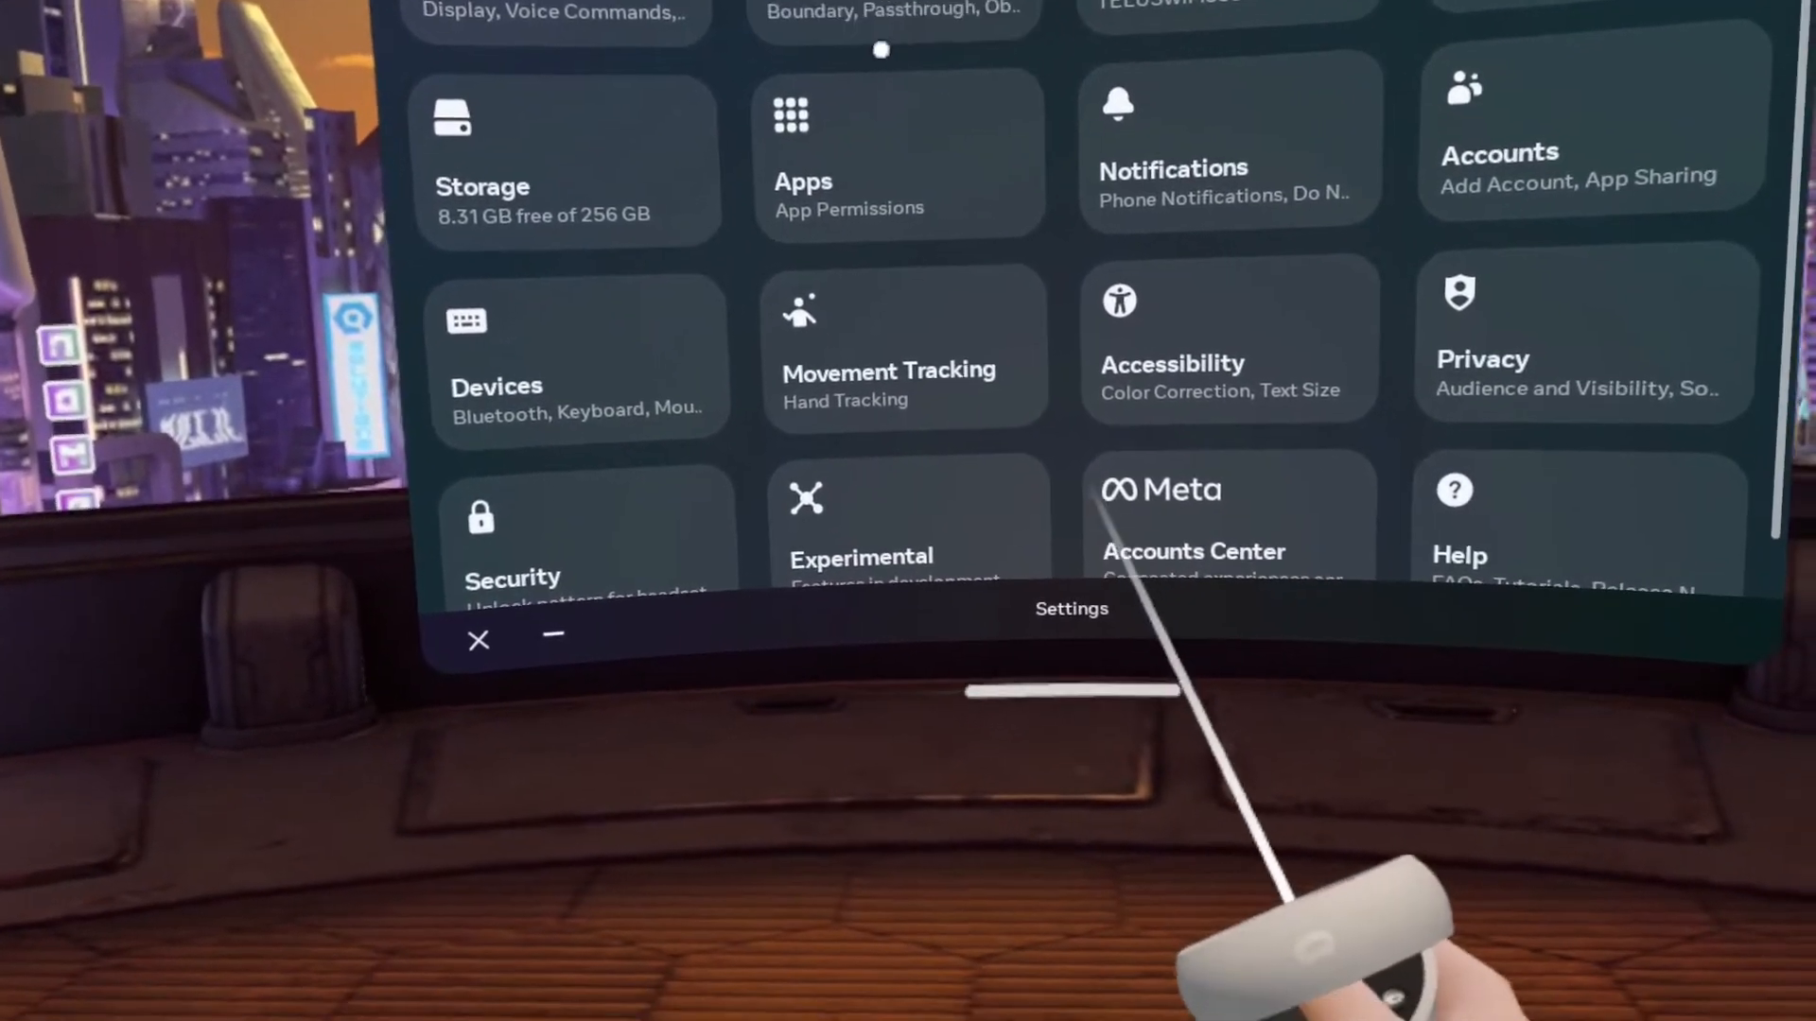
scroll("up", 3)
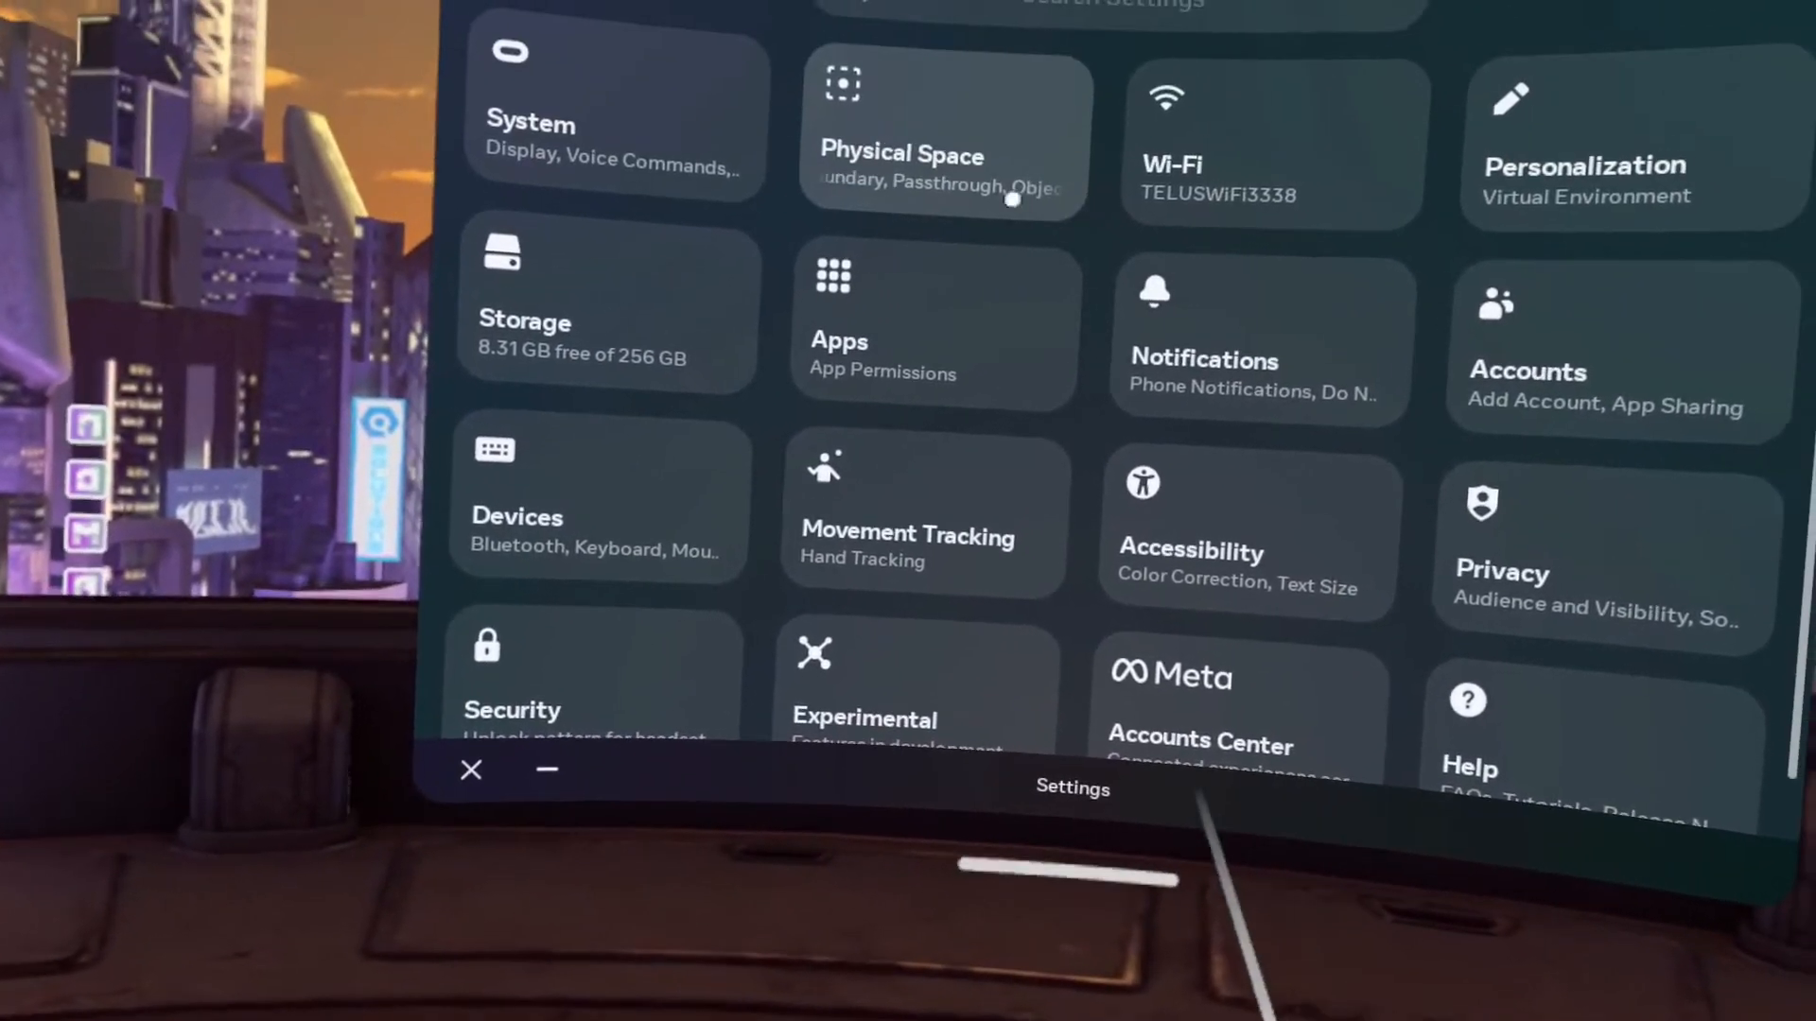
left_click(940, 139)
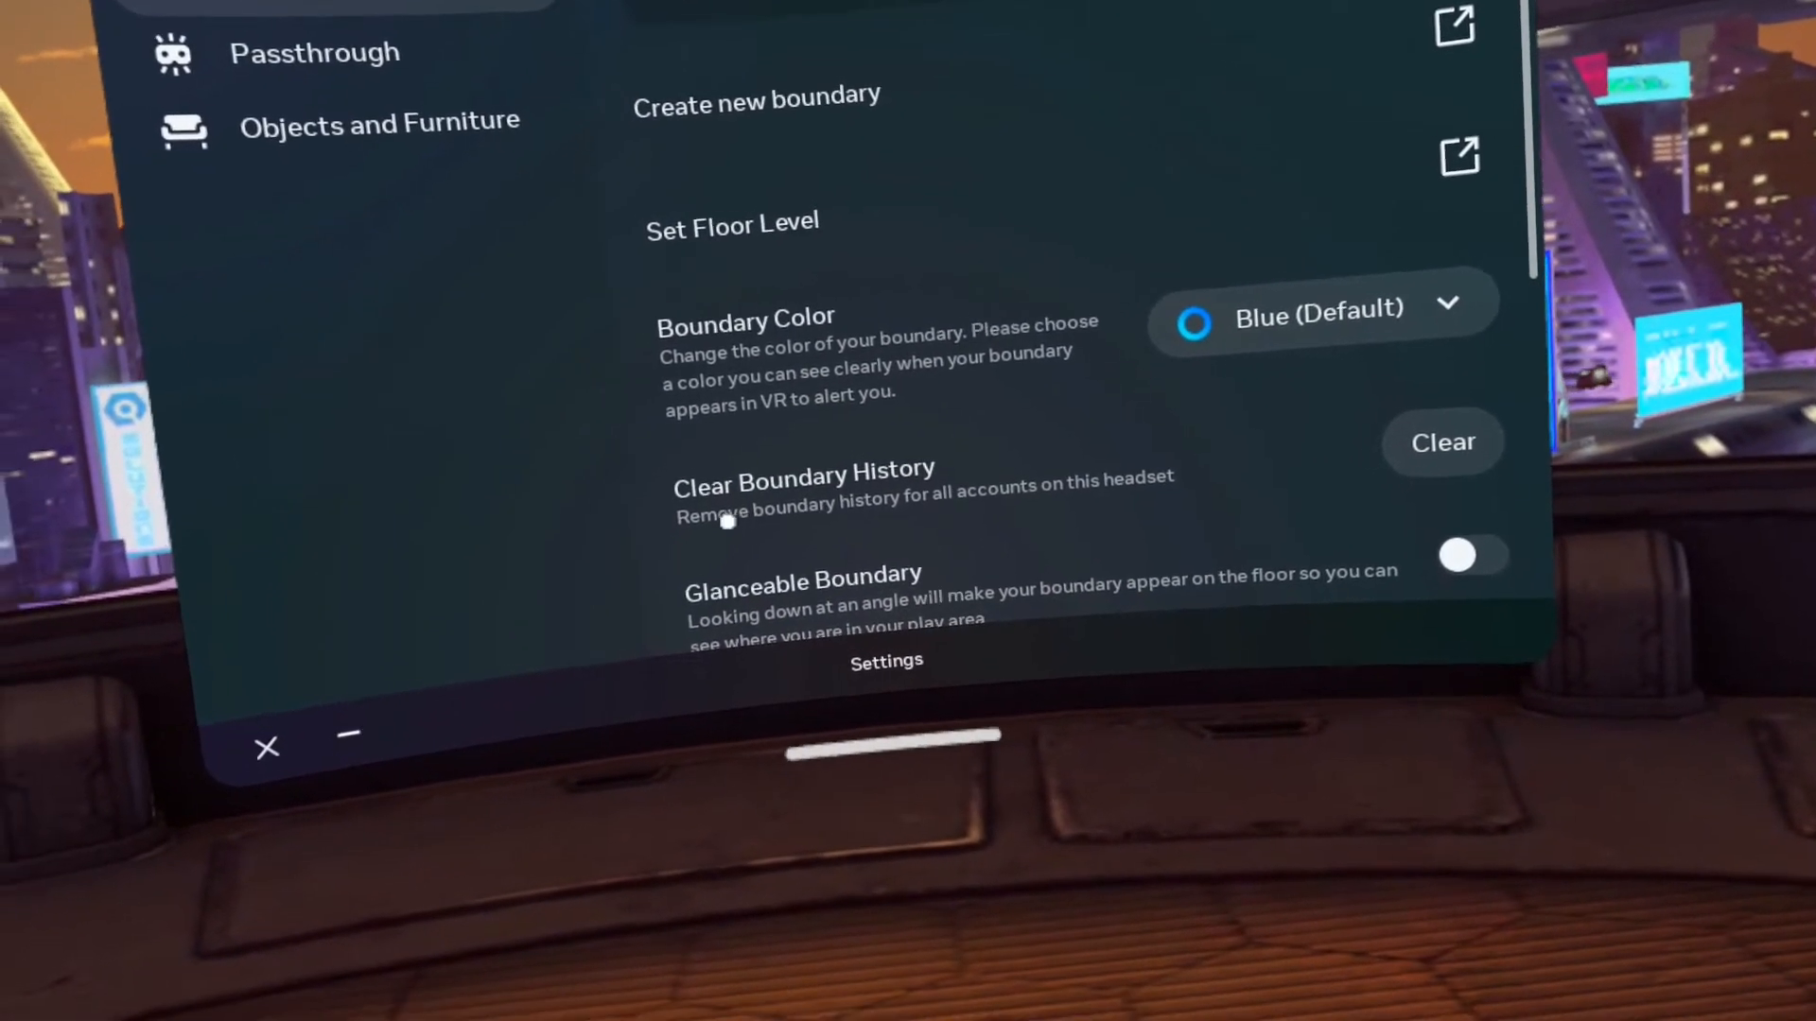
Step: Clear and confirm the boundary history, then choose Create new boundary at the prompt
left_click(1441, 443)
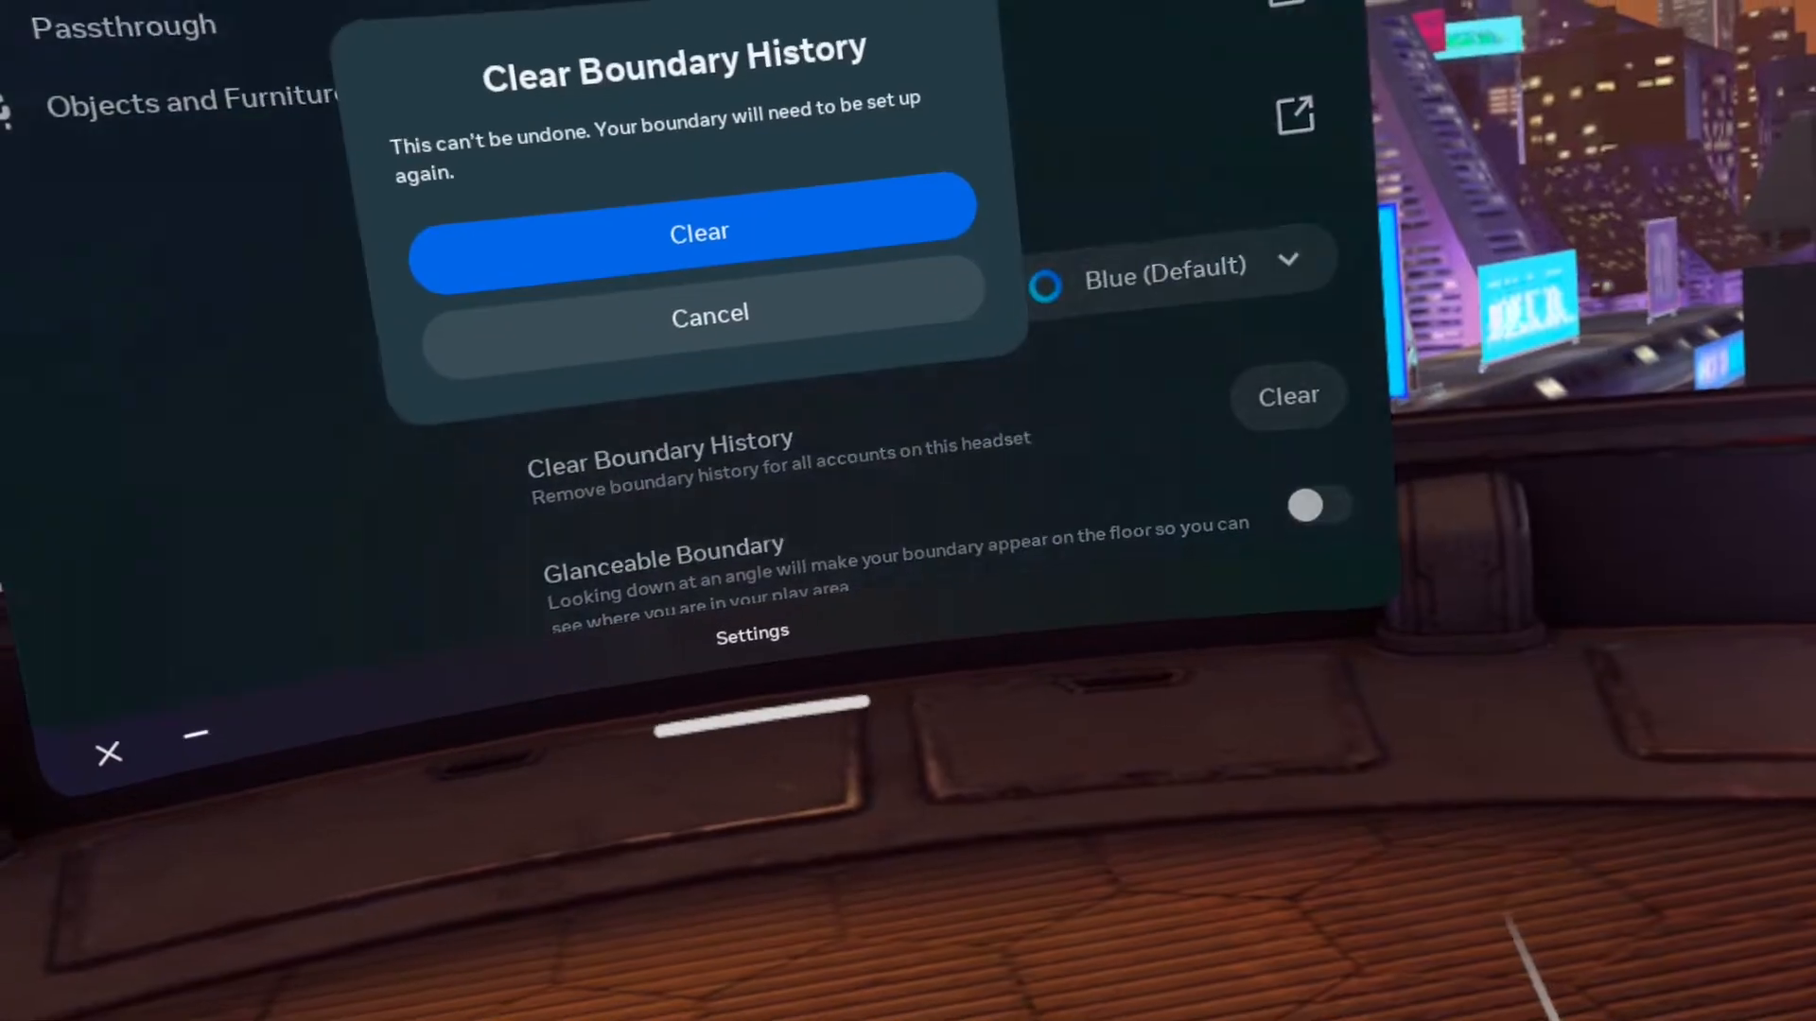
left_click(708, 314)
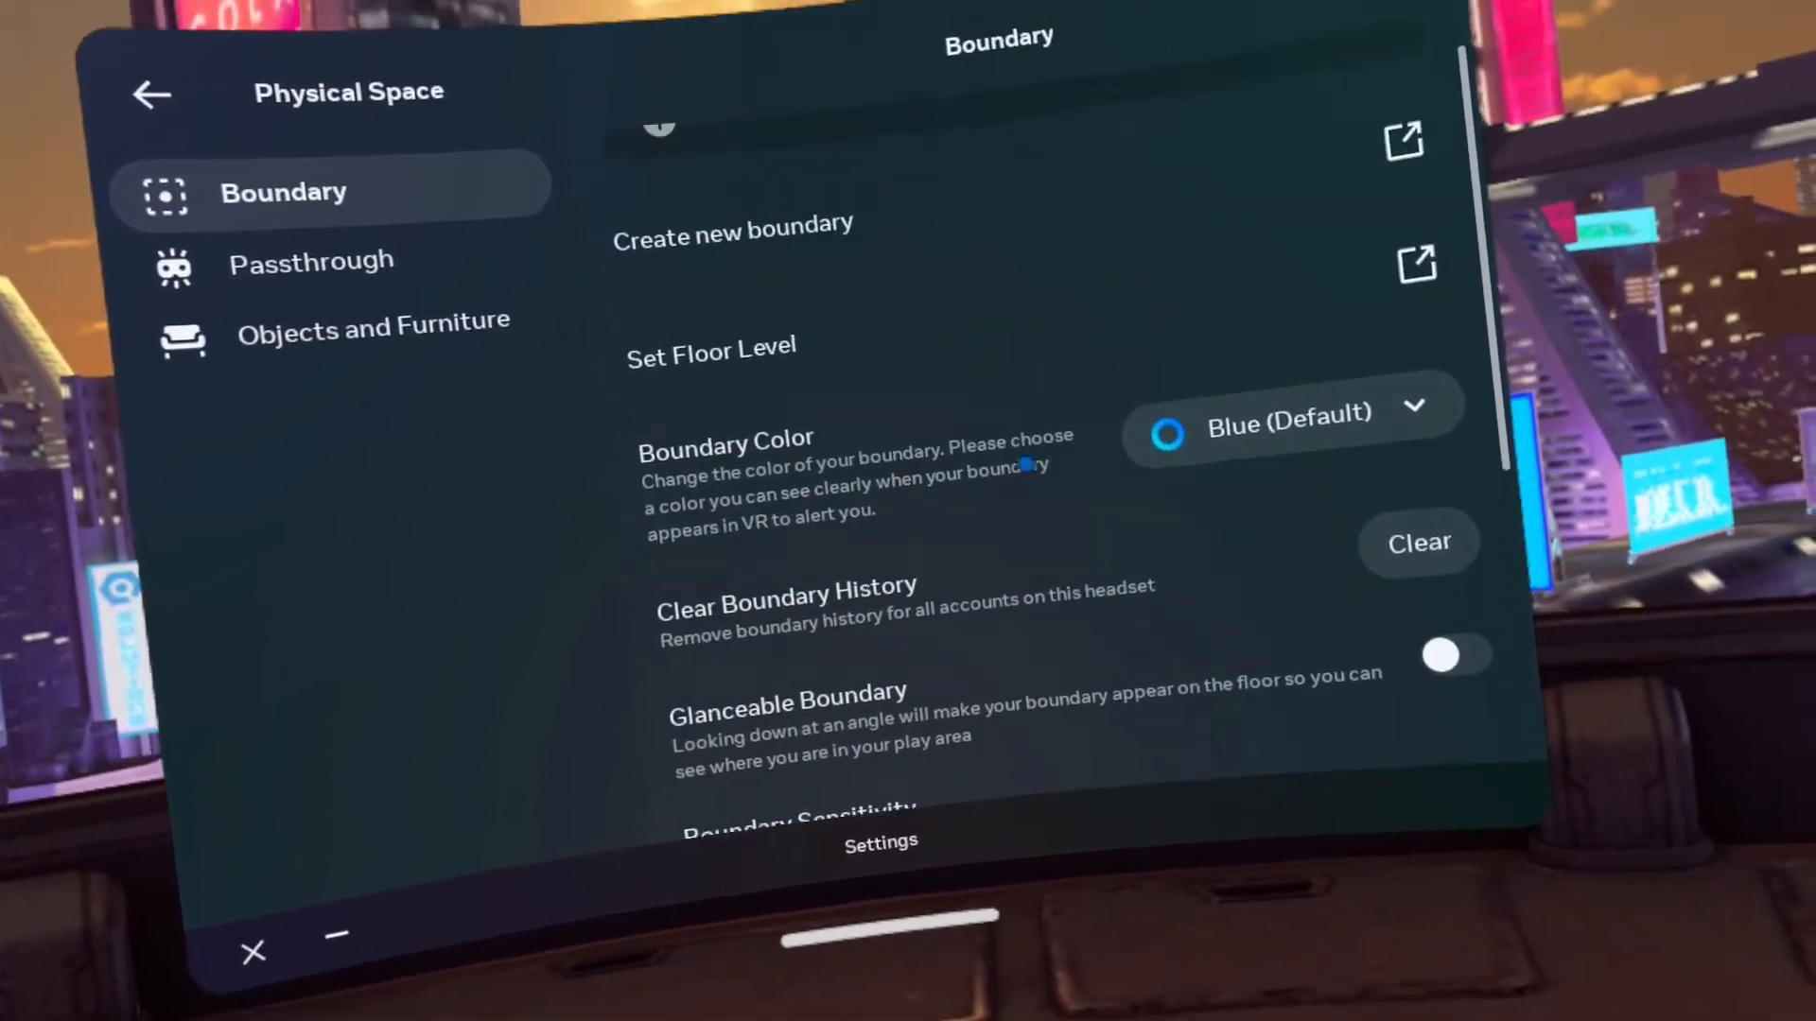
left_click(1418, 542)
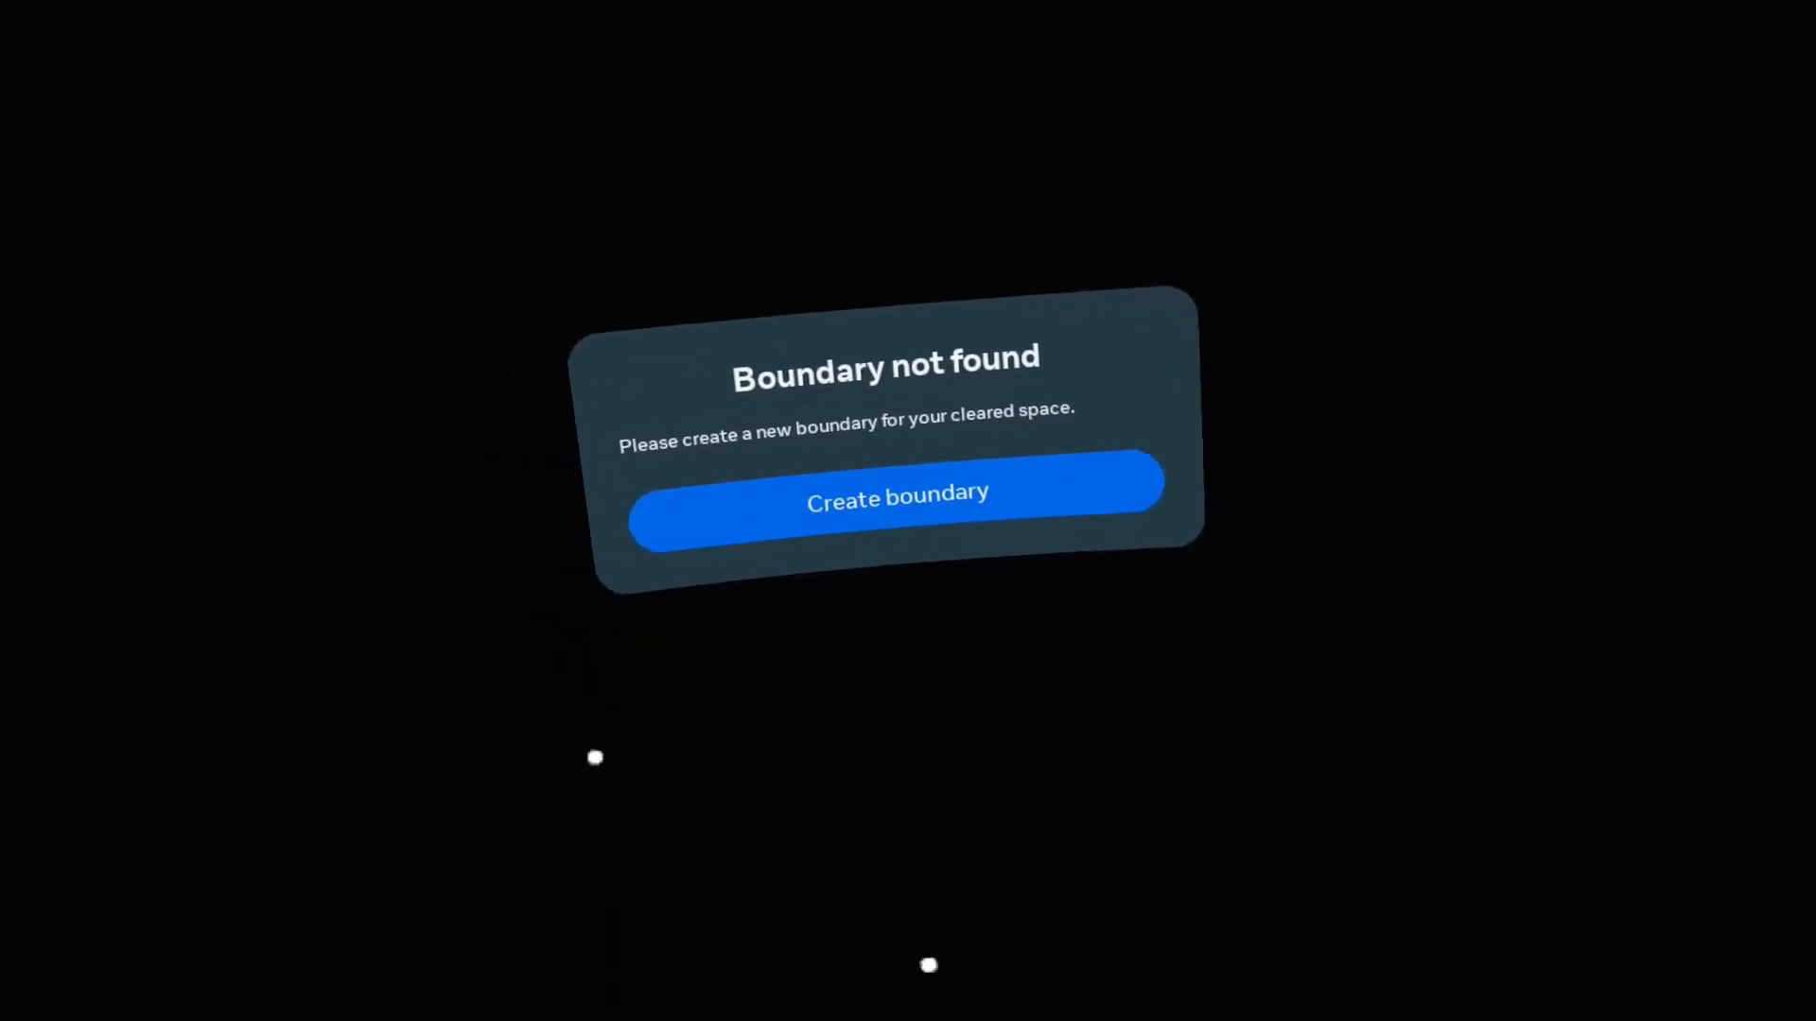
Step: Create a boundary, confirming the detected floor level and the drawn roomscale boundary
left_click(896, 491)
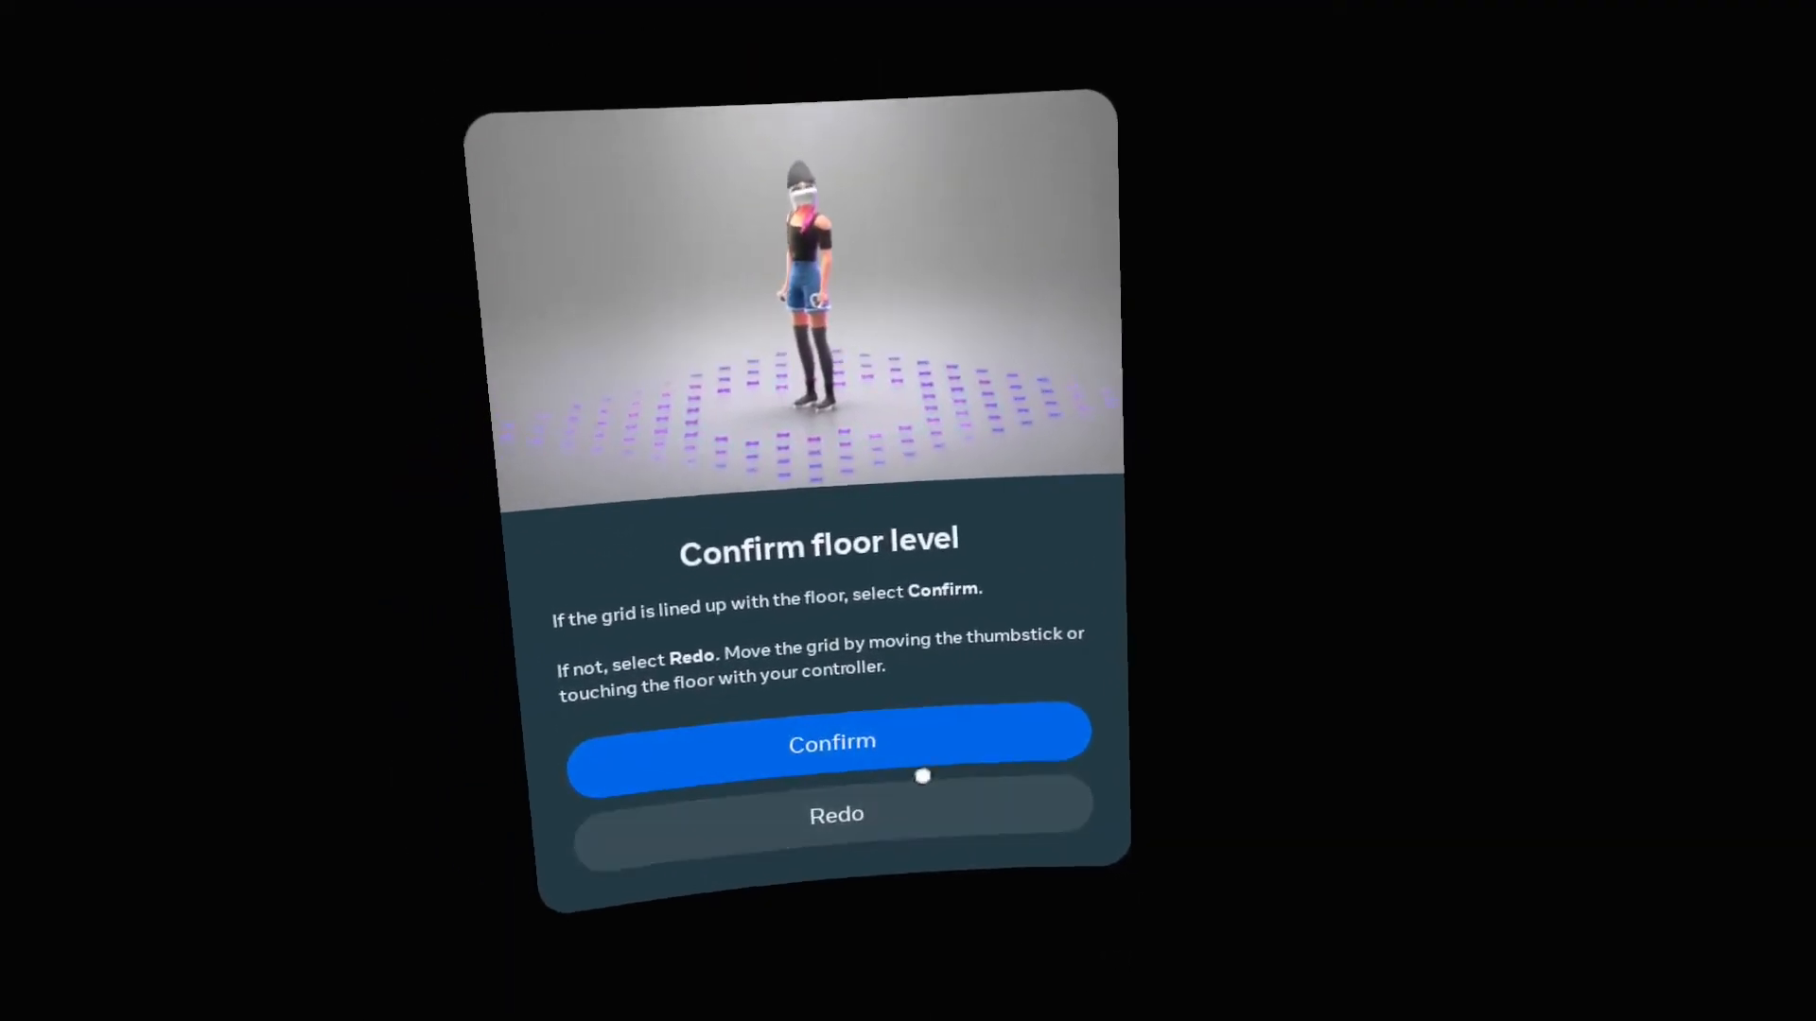
left_click(830, 742)
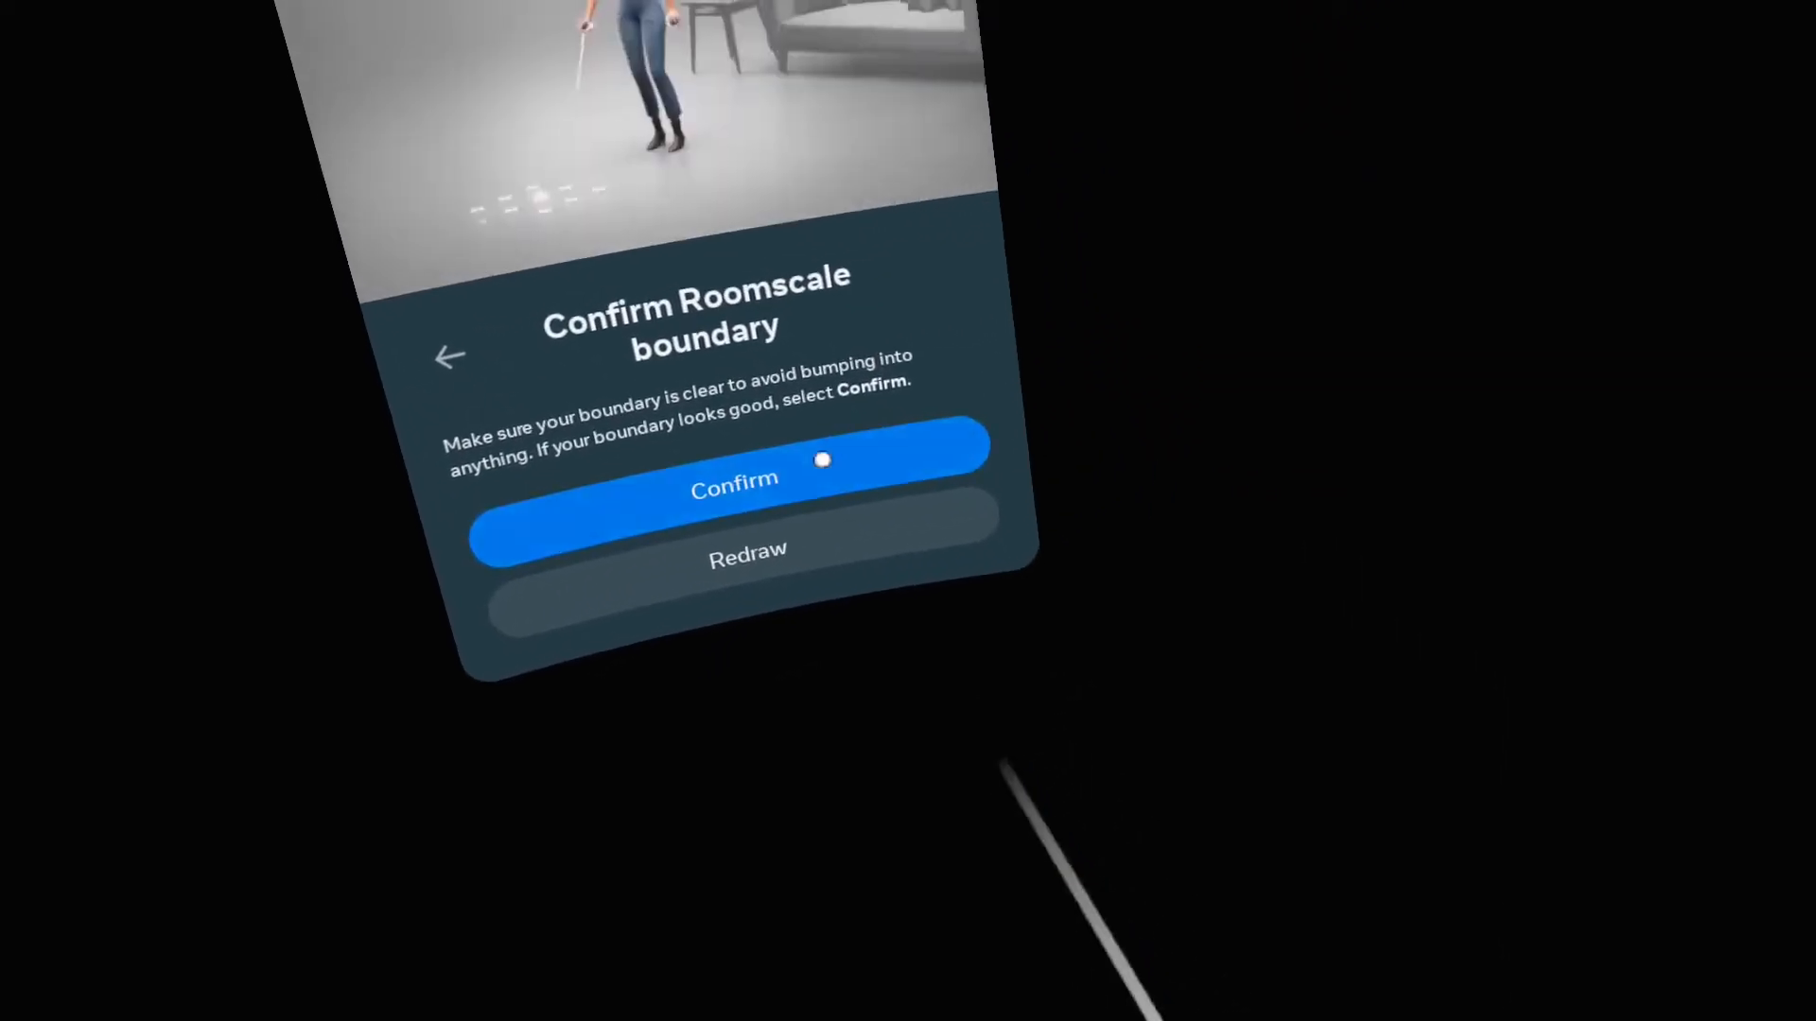
left_click(733, 478)
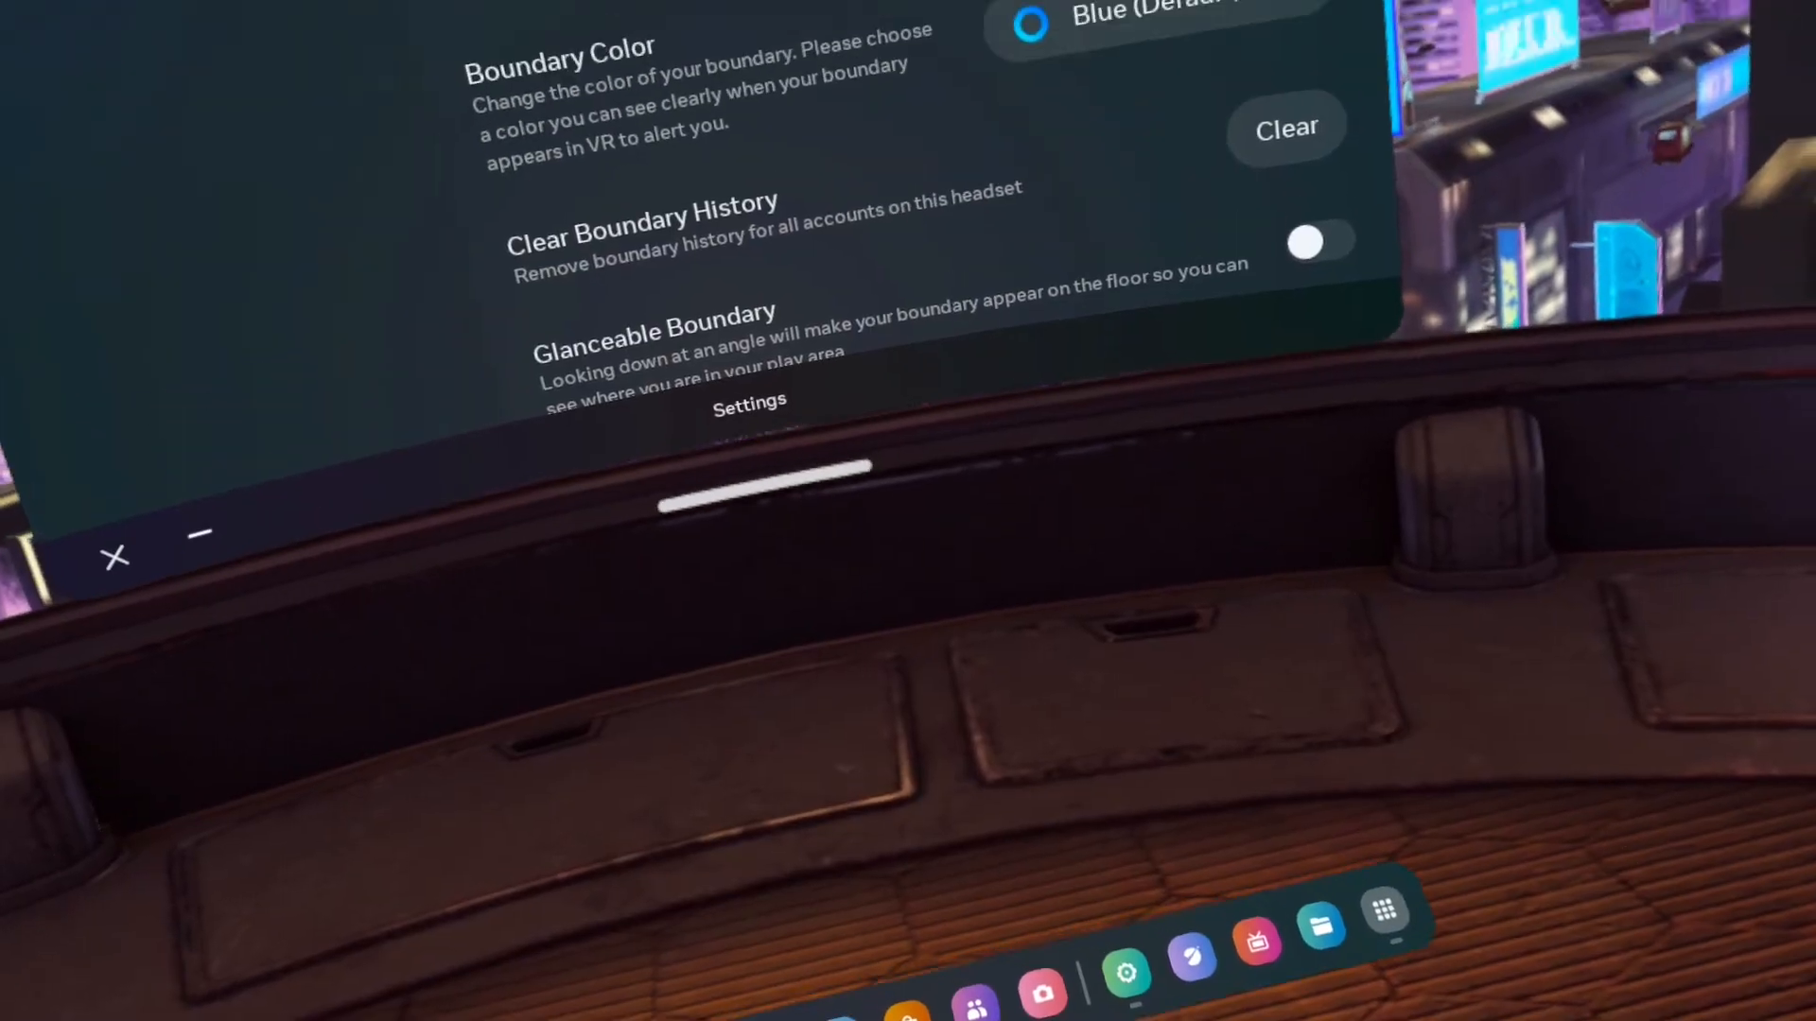